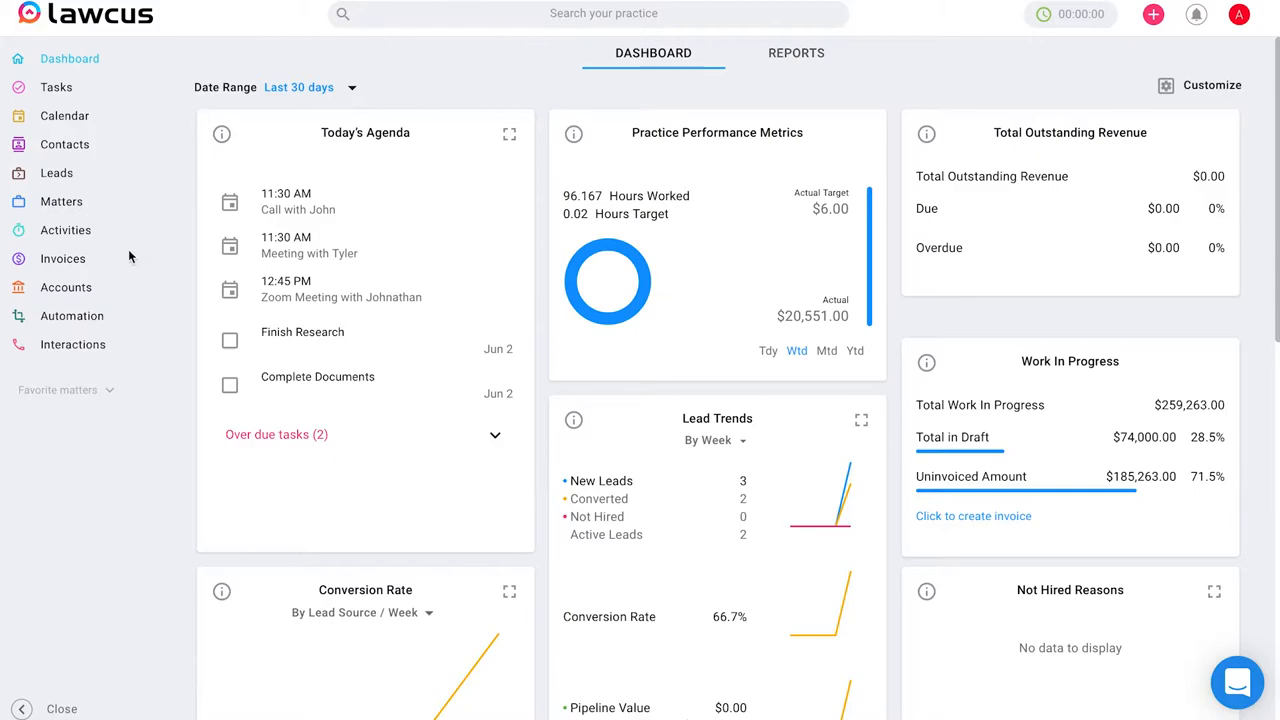
Open the Invoices list from the sidebar, showing $74,000.00 in draft.
left_click(62, 258)
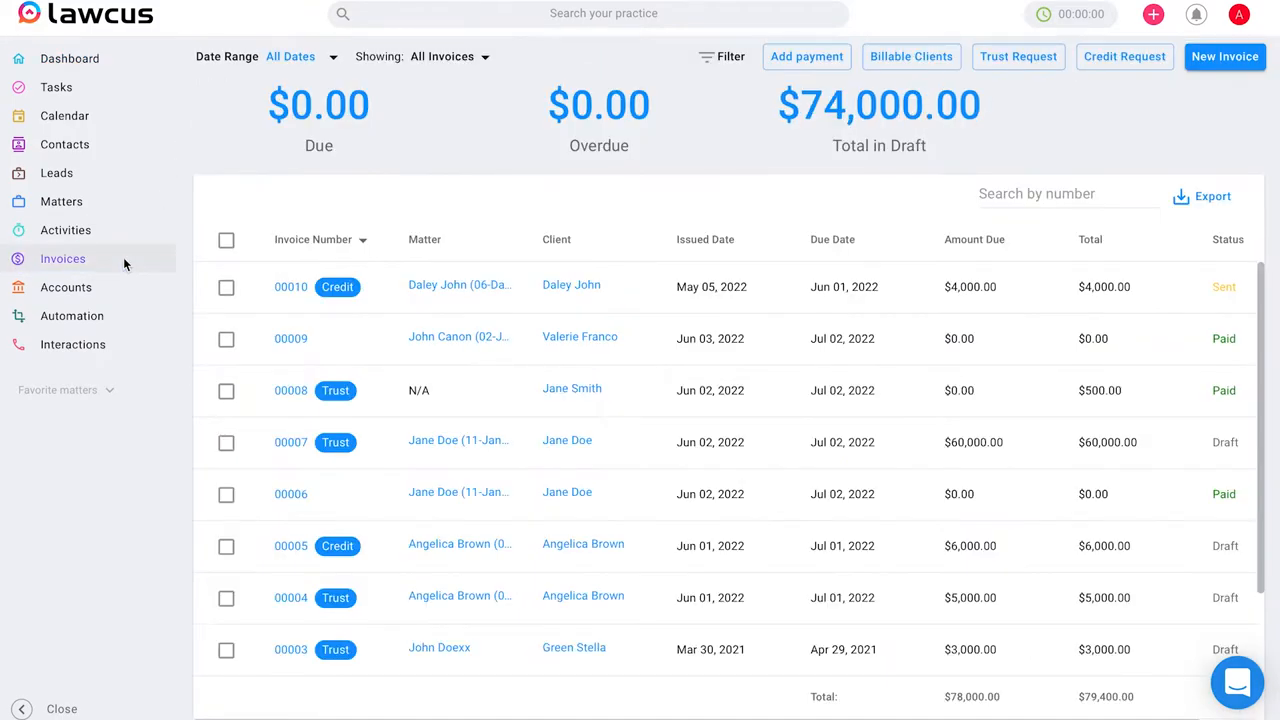
mouse_move(807, 56)
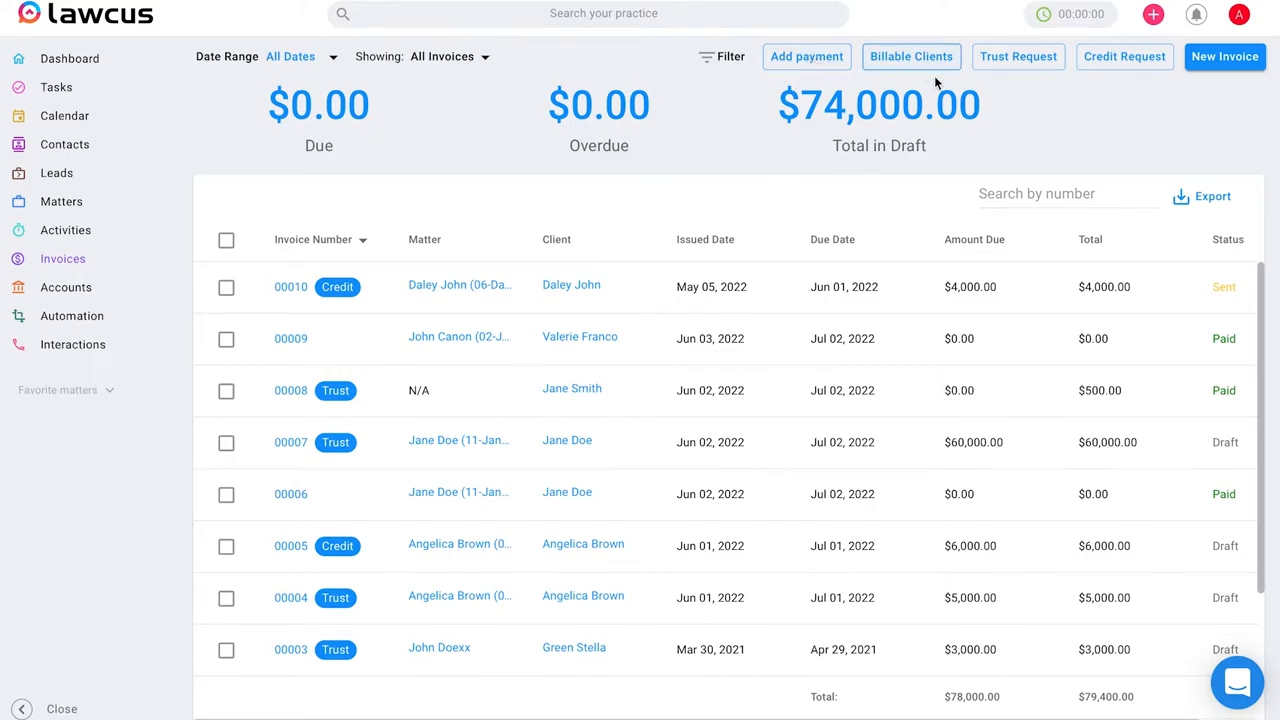
mouse_move(1124, 56)
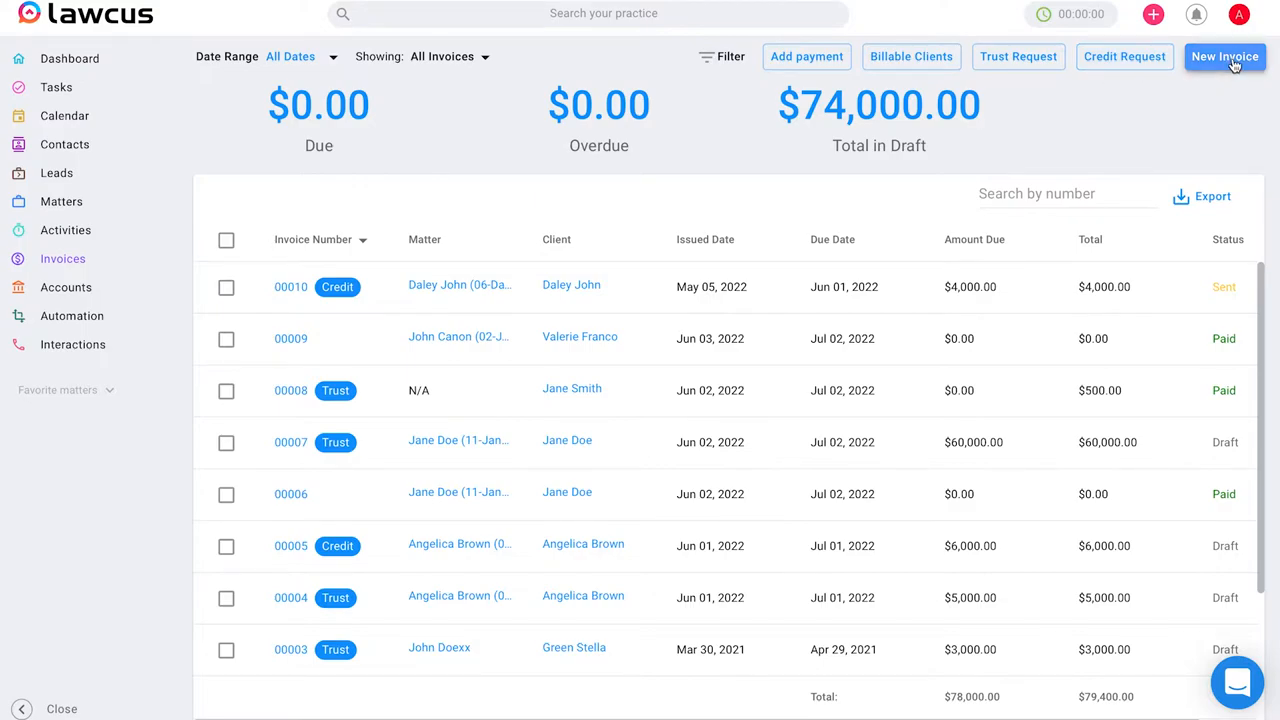
mouse_move(418, 260)
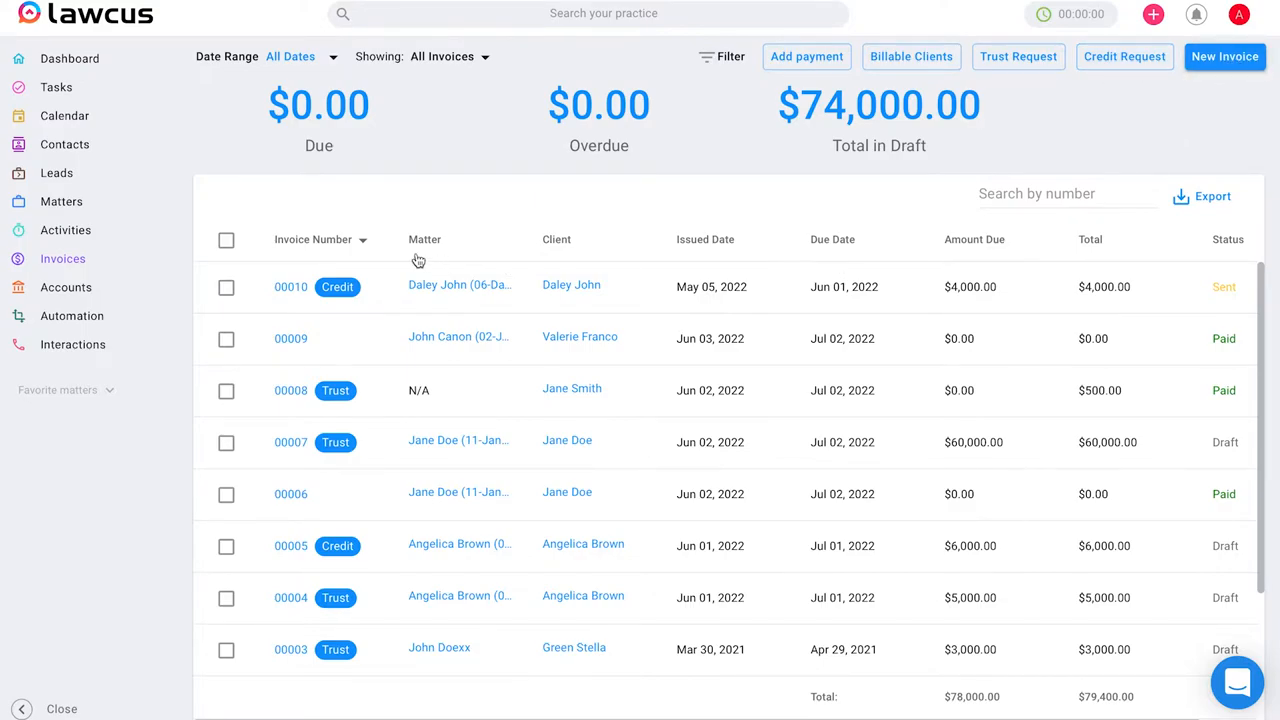
left_click(226, 338)
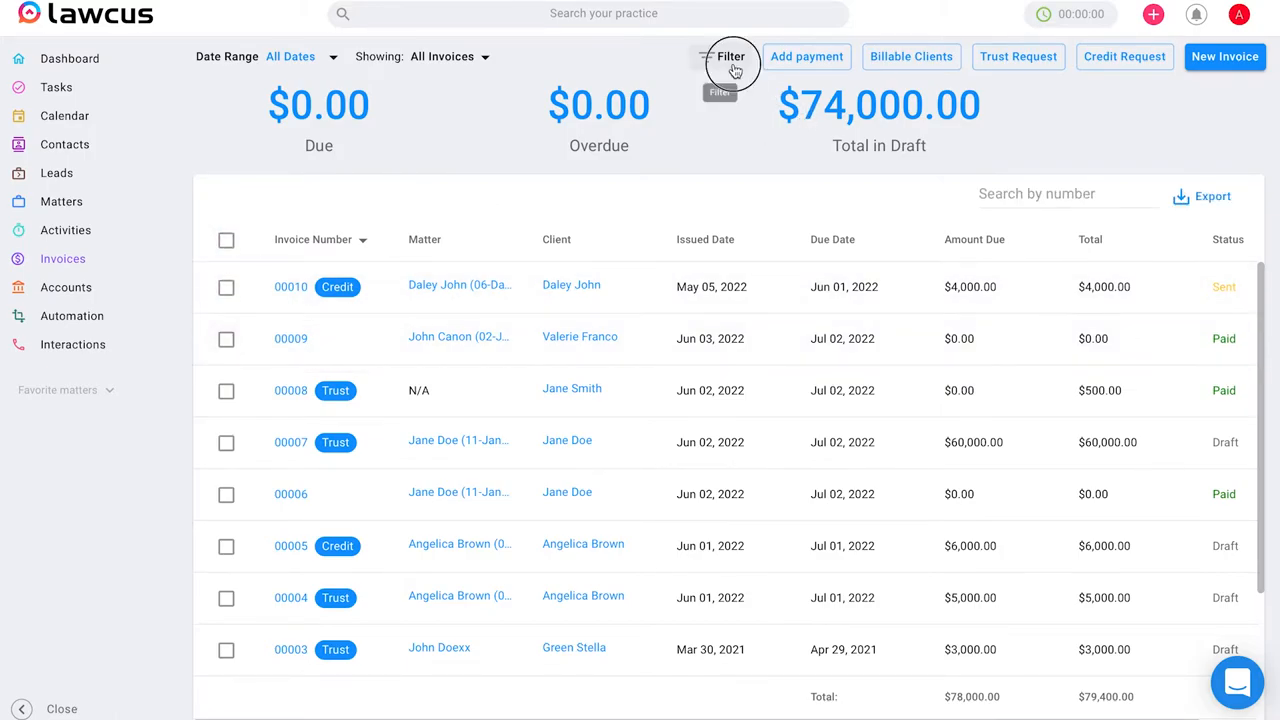
left_click(730, 56)
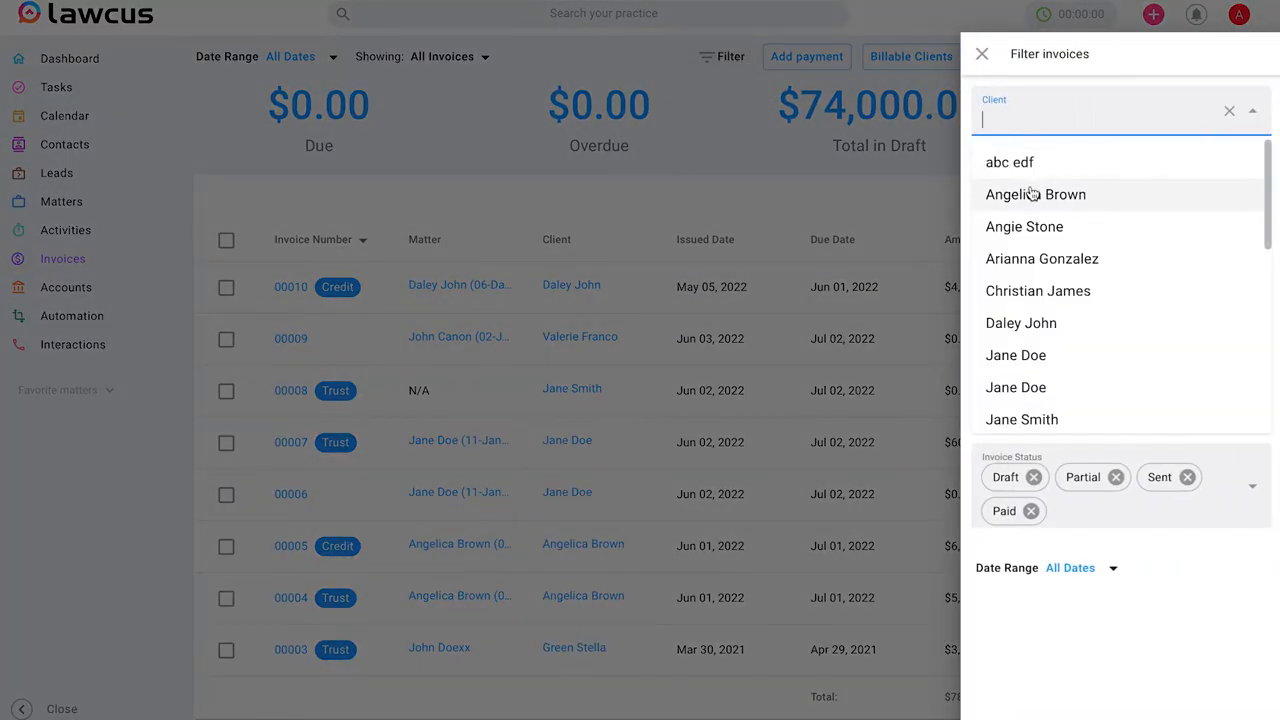
left_click(1035, 194)
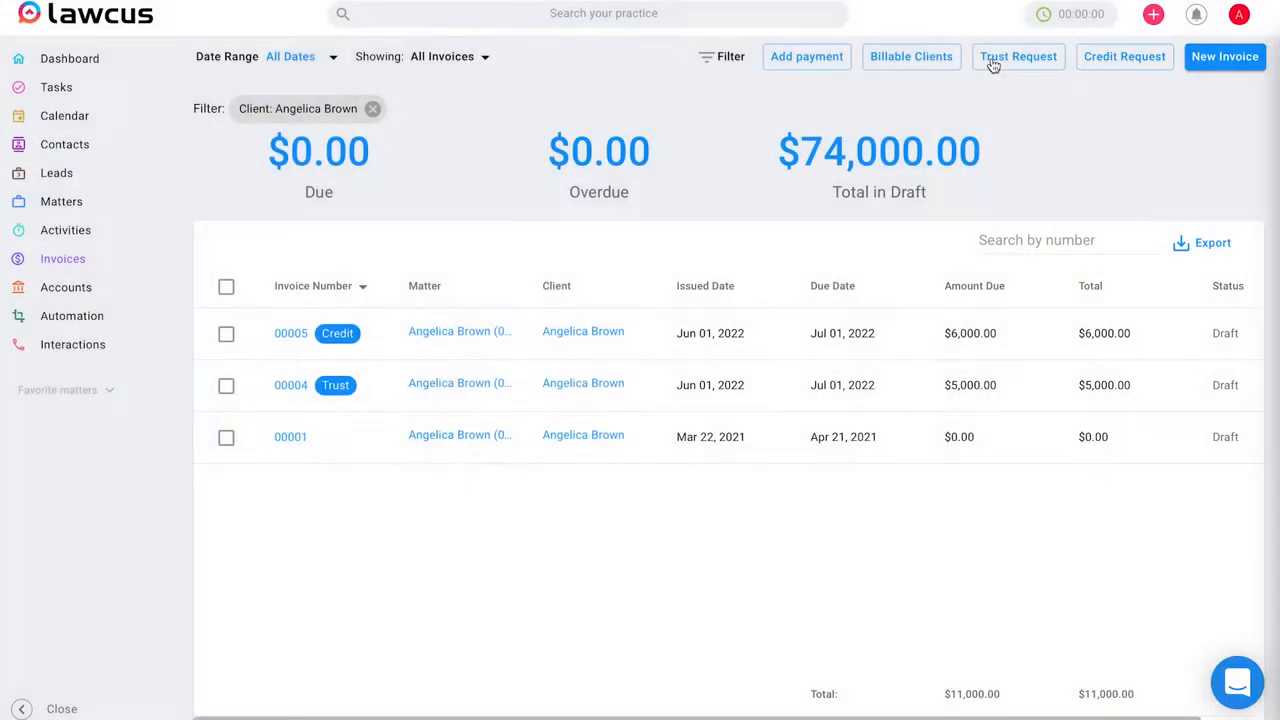
Select invoices 00005 and 00004 and show their bulk actions.
left_click(226, 333)
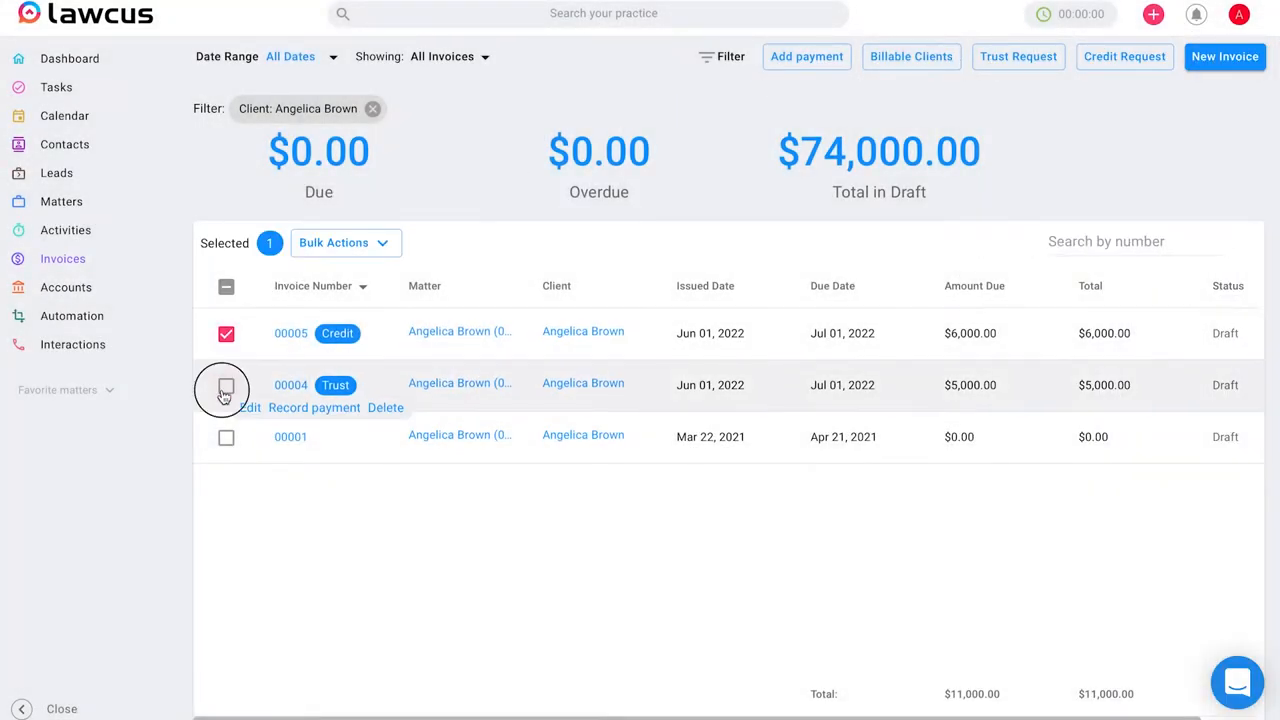
left_click(226, 385)
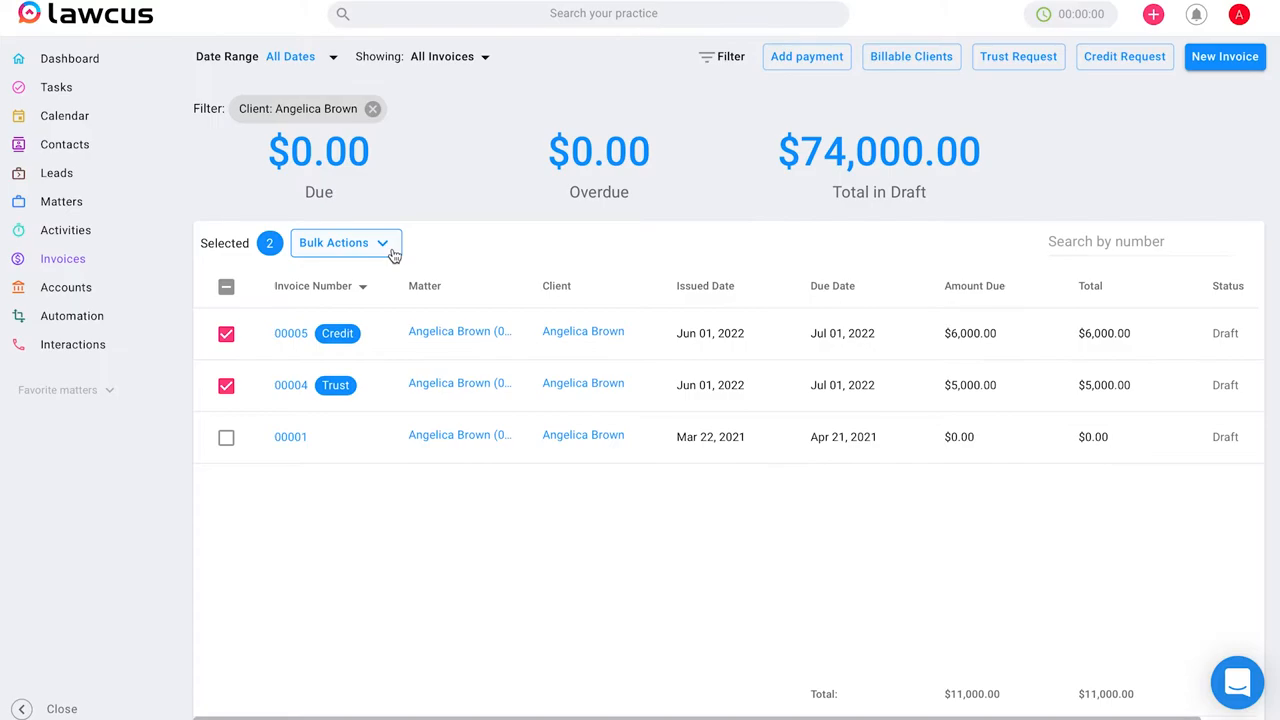
left_click(345, 242)
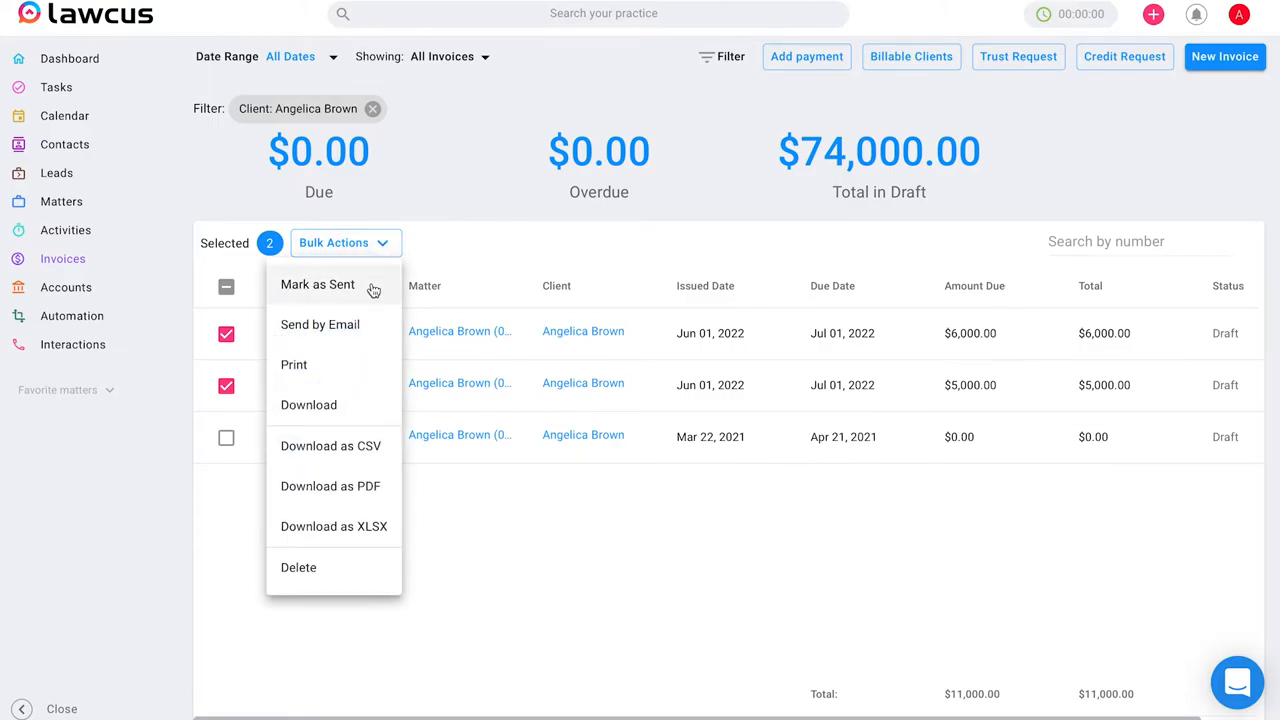
mouse_move(376, 332)
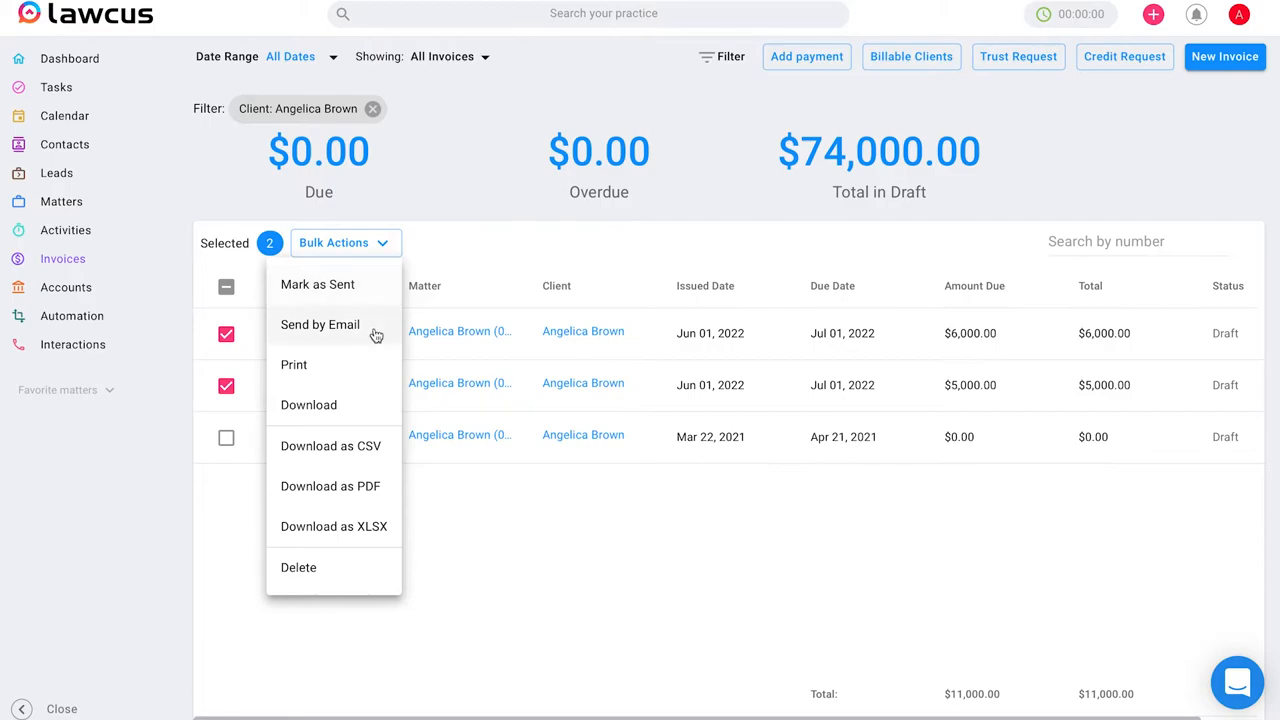
mouse_move(375, 338)
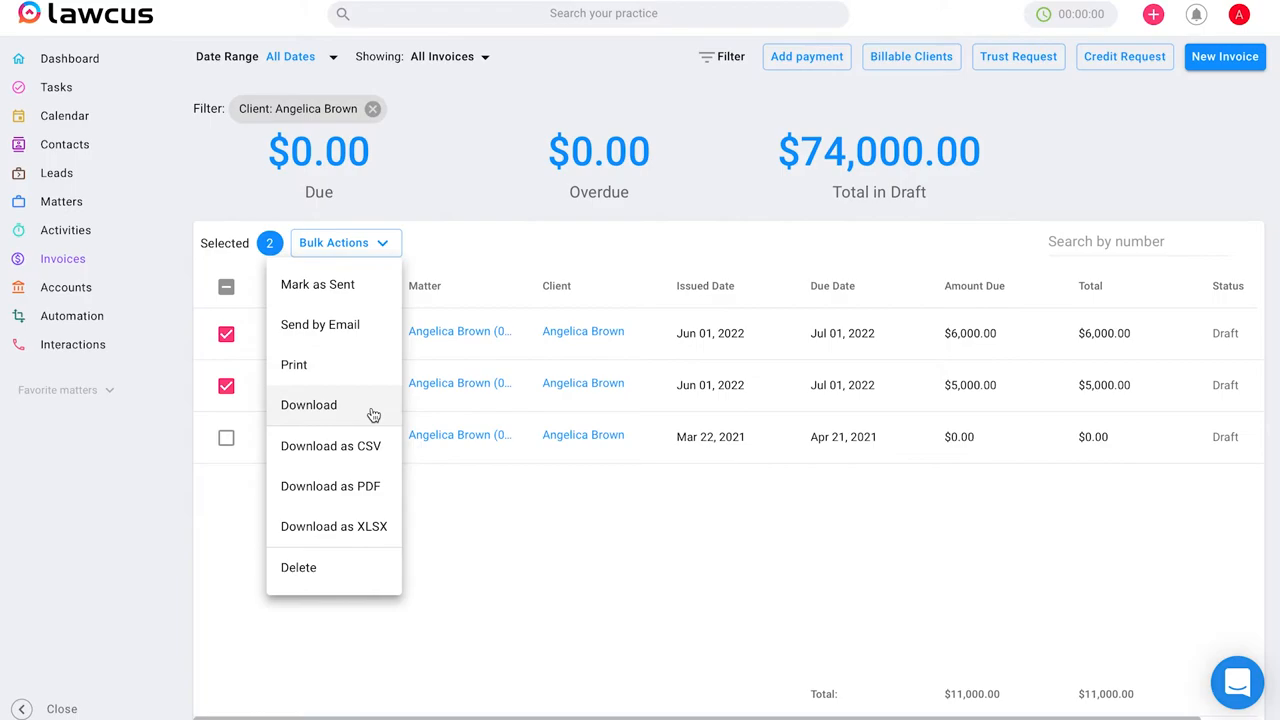
mouse_move(387, 459)
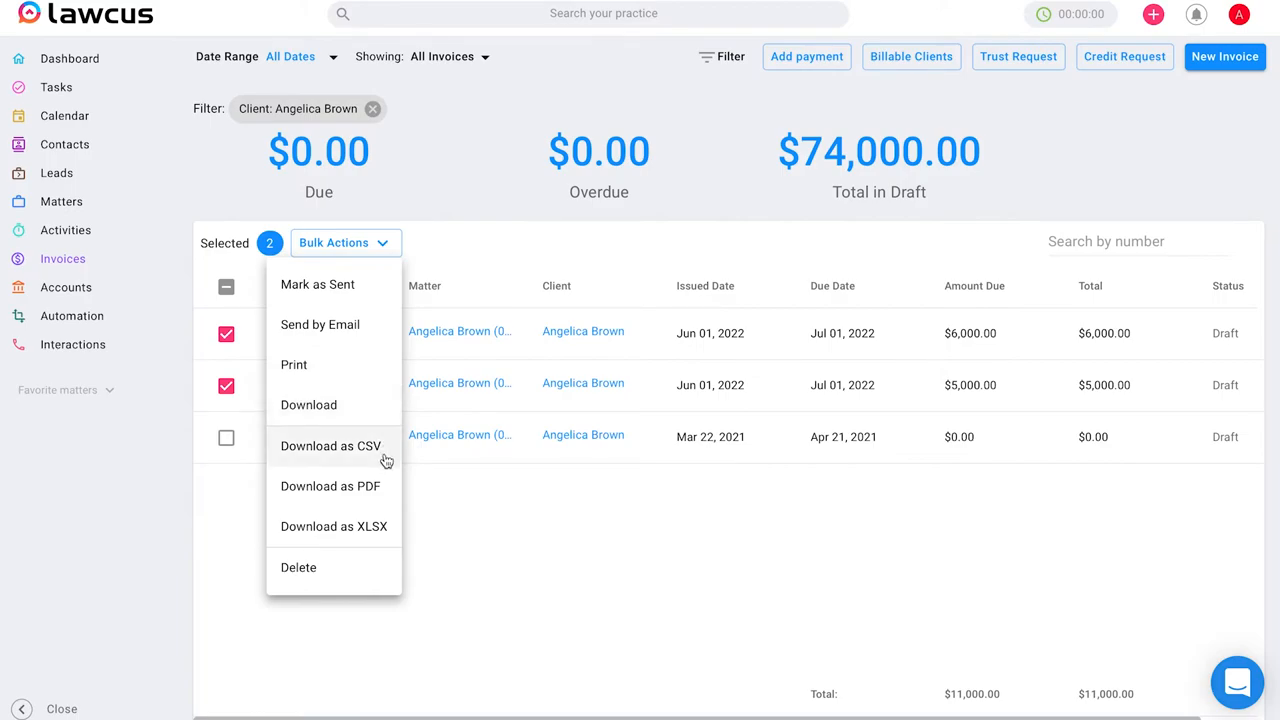
mouse_move(398, 526)
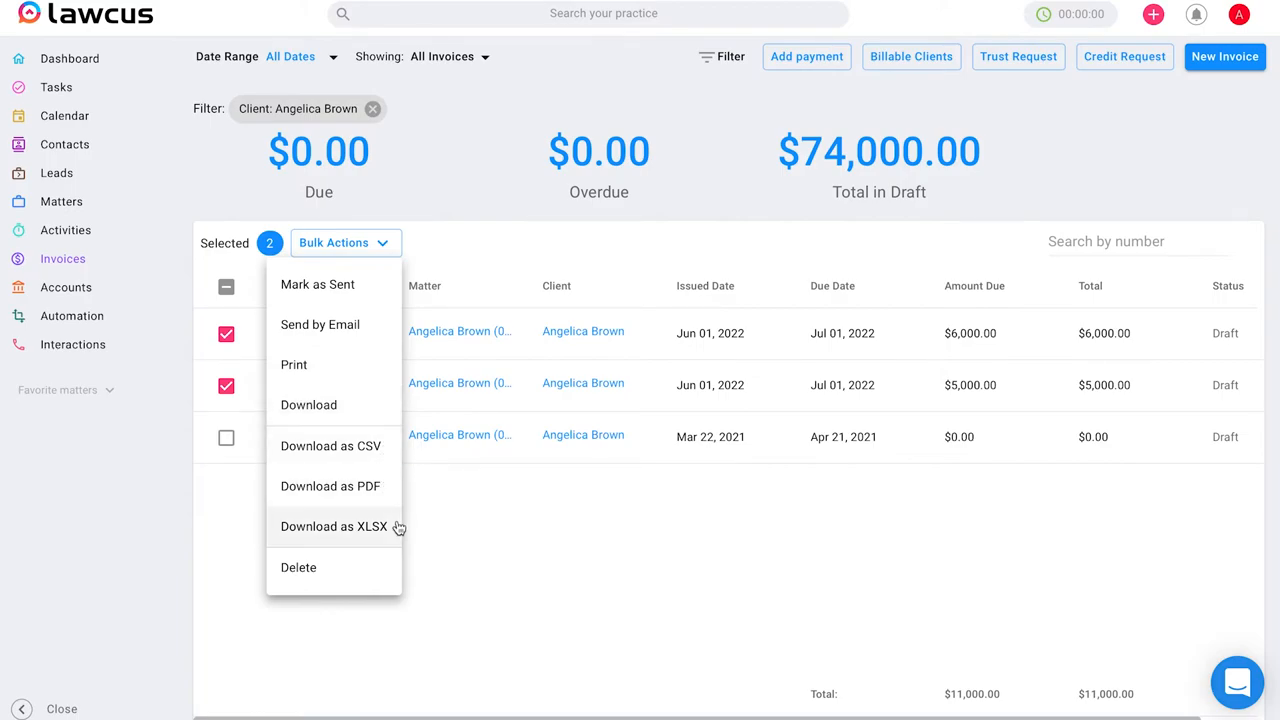
mouse_move(383, 568)
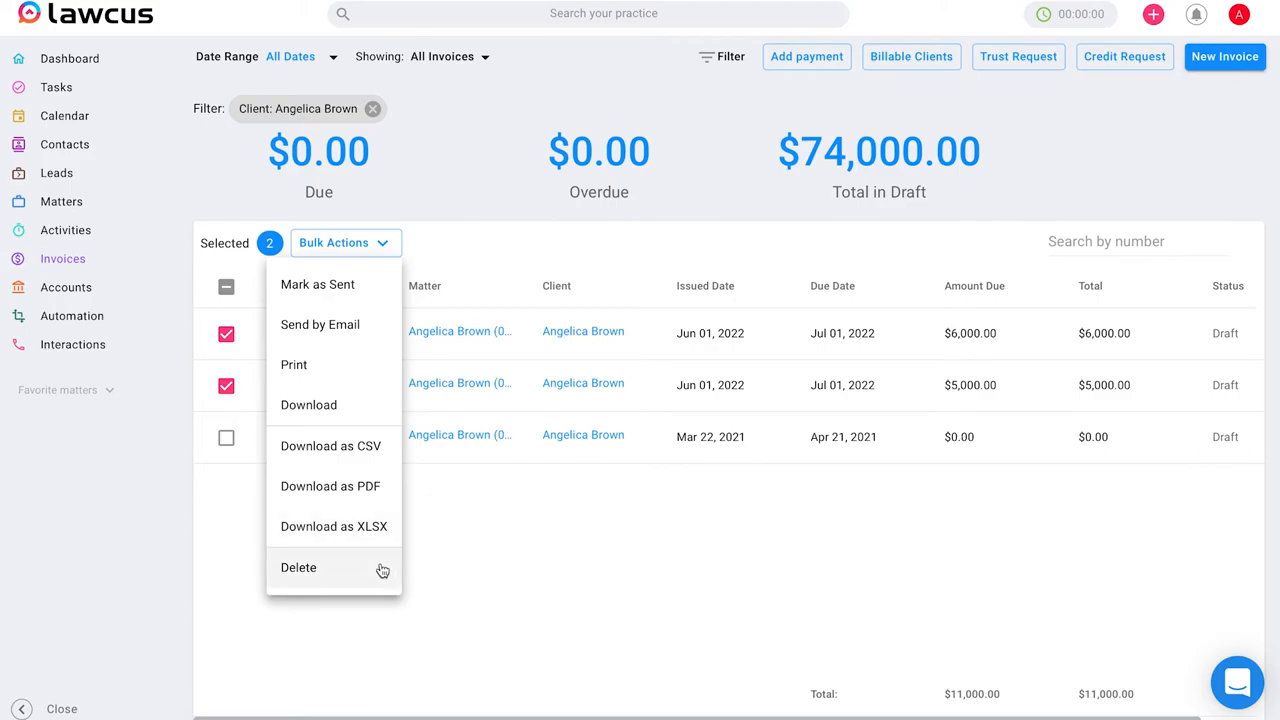